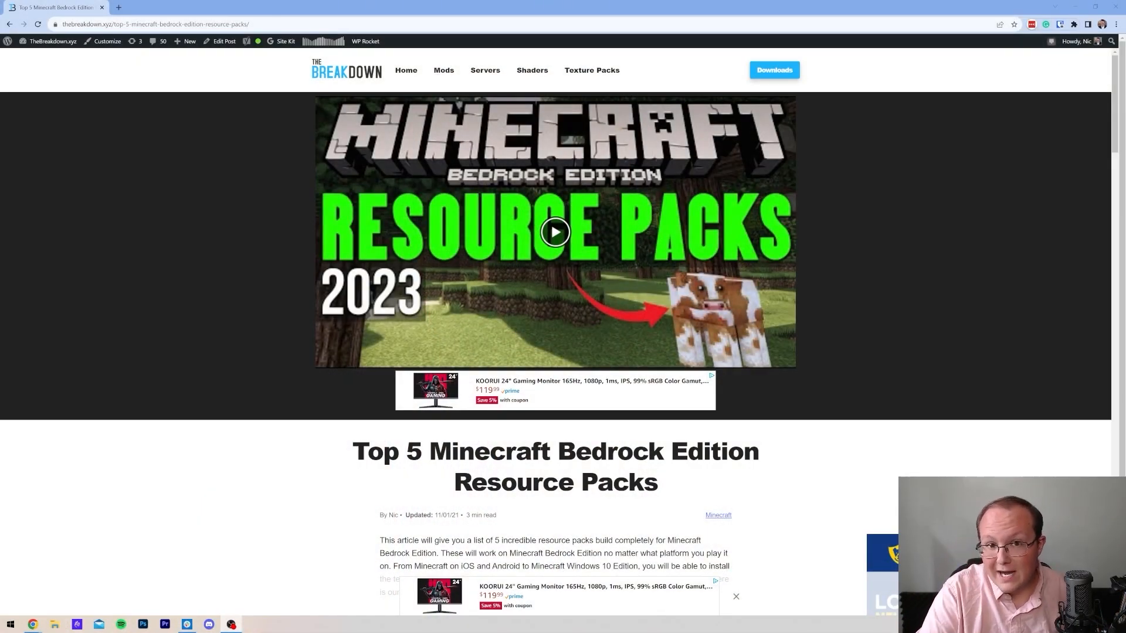
# - Scroll the Top 5 Bedrock packs article and open the John Smith Legacy download page
pyautogui.scroll(-3)
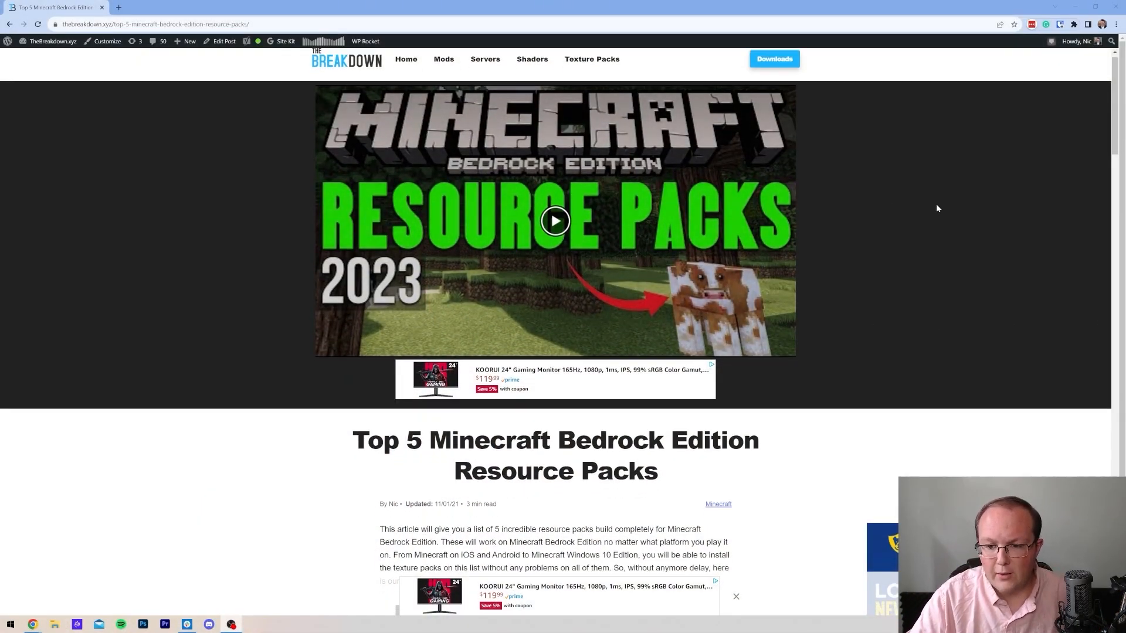
pyautogui.scroll(-3)
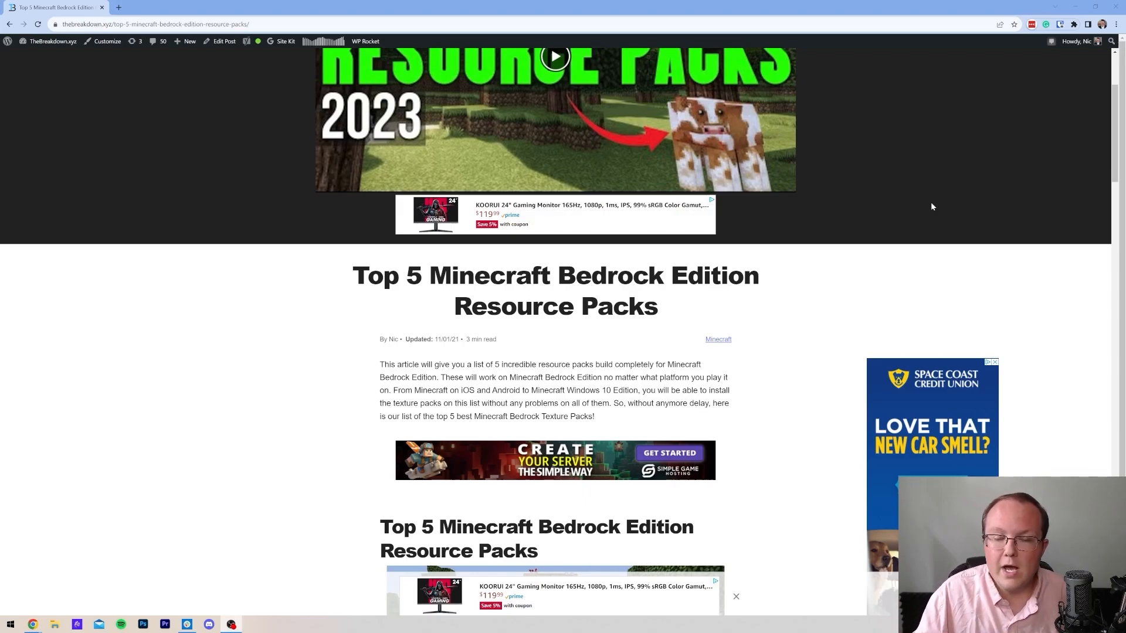
pyautogui.scroll(-3)
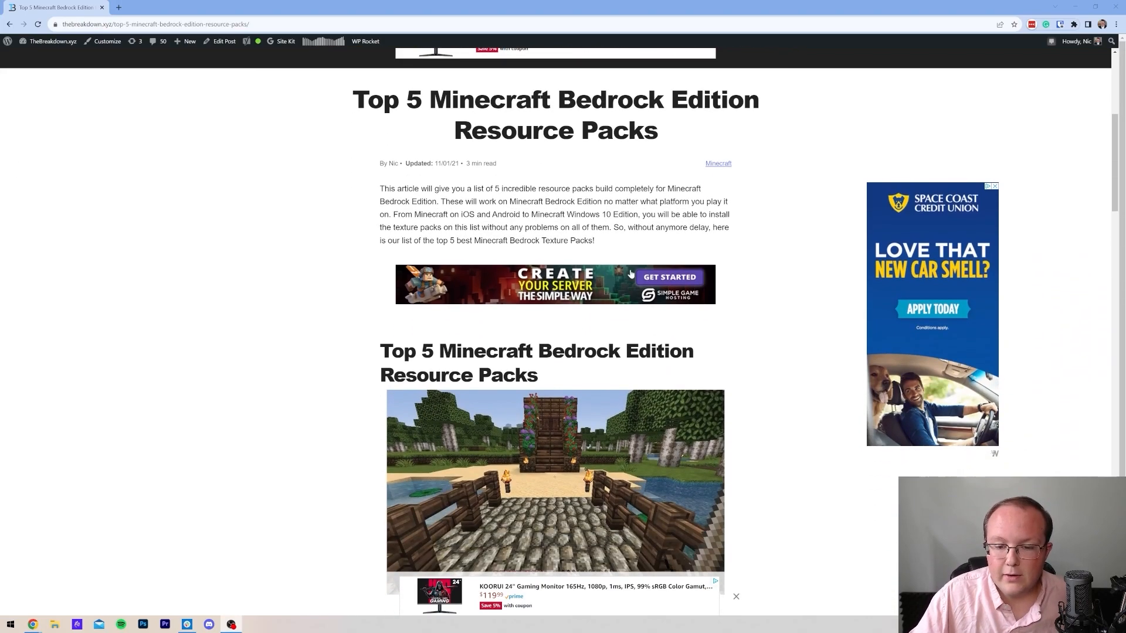
pyautogui.scroll(-3)
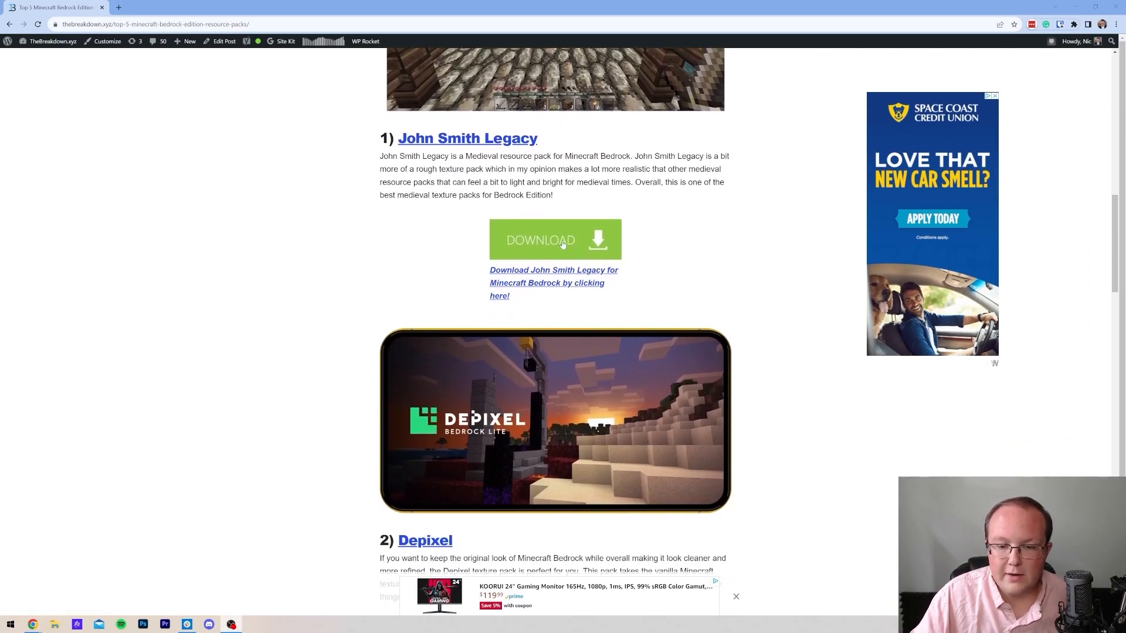
pyautogui.click(554, 240)
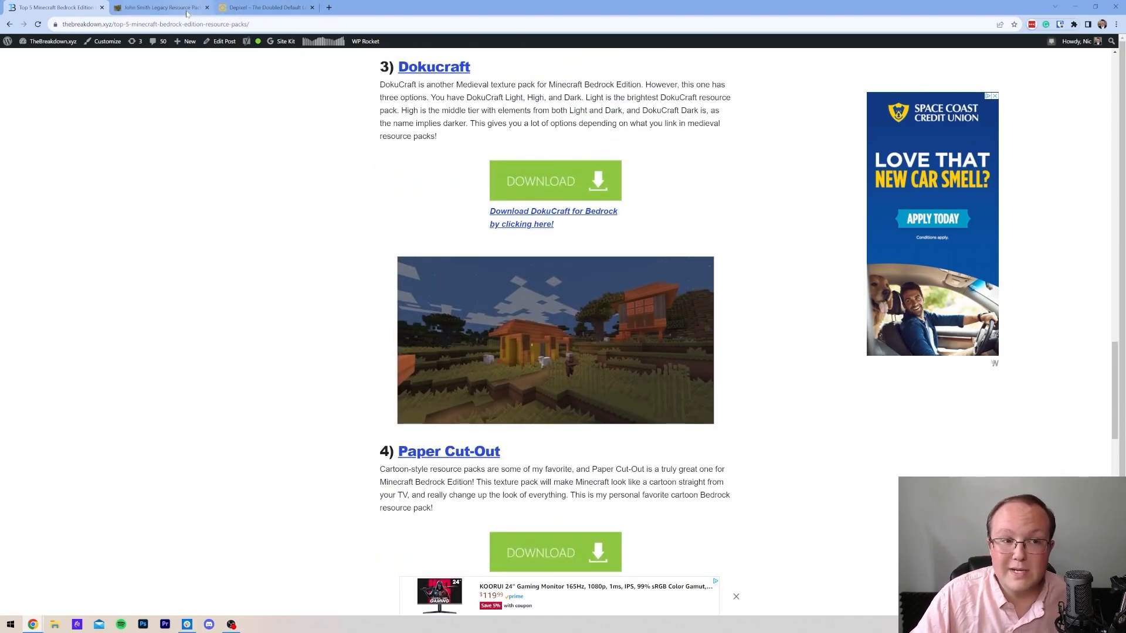
# - Download the John Smith Legacy Bedrock 1.20.12 mcpack, then bring up the Depixel Bedrock page
pyautogui.click(155, 7)
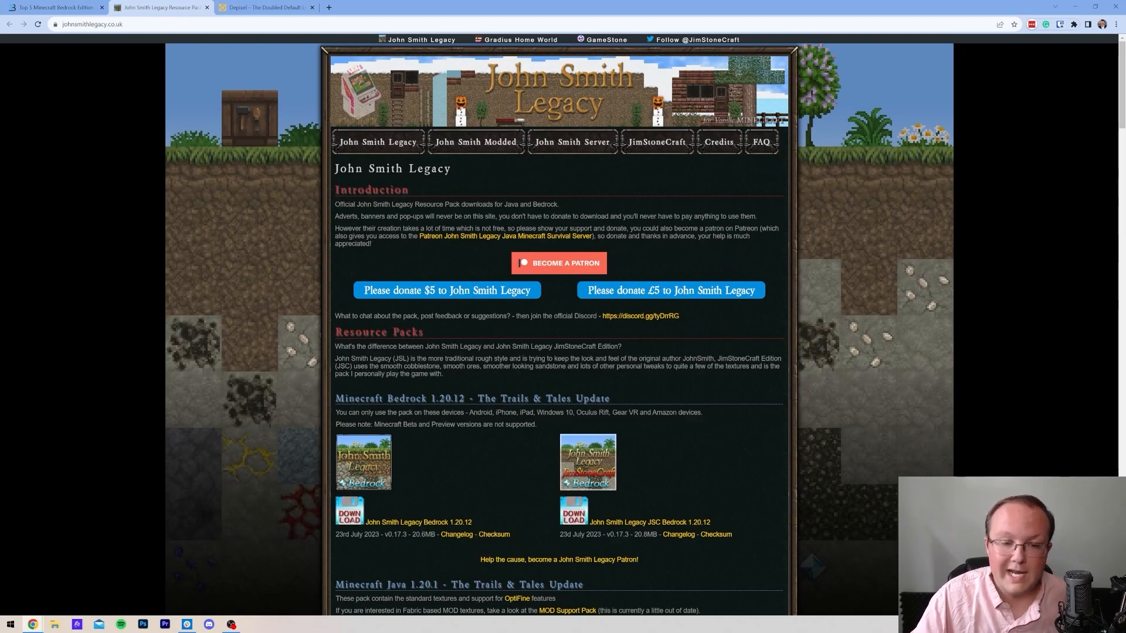
pyautogui.scroll(-3)
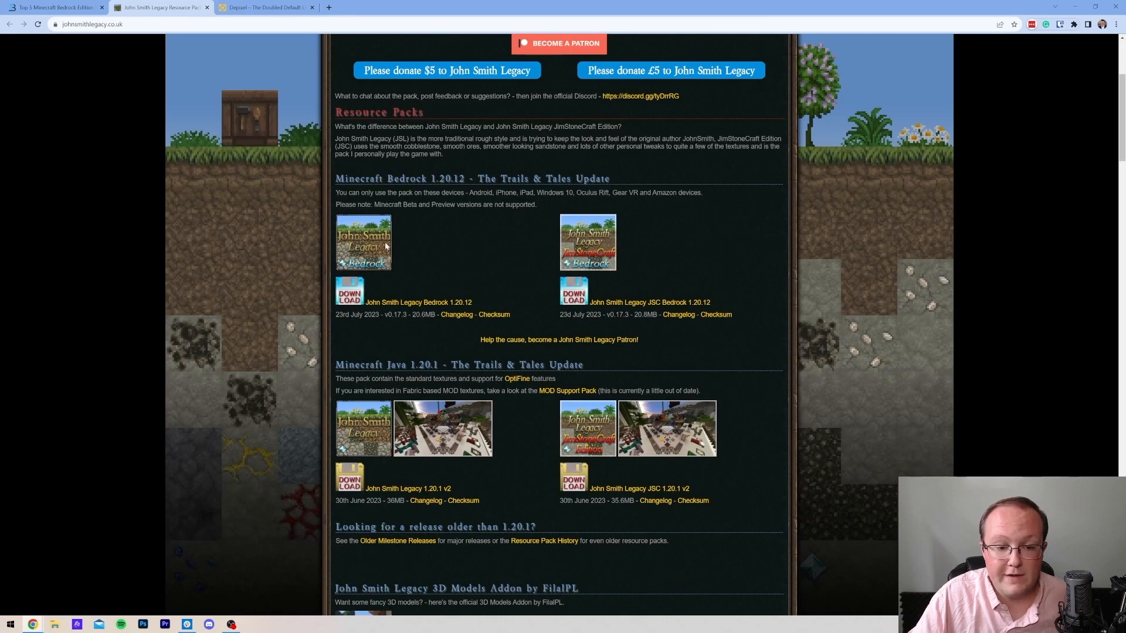
pyautogui.moveTo(387, 310)
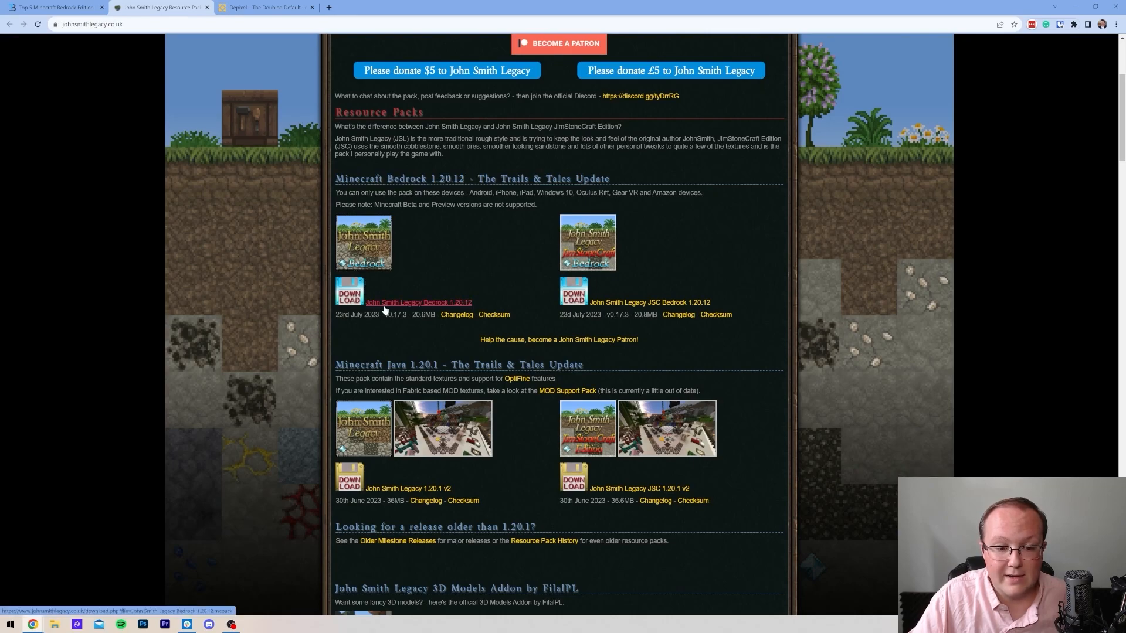
pyautogui.click(417, 302)
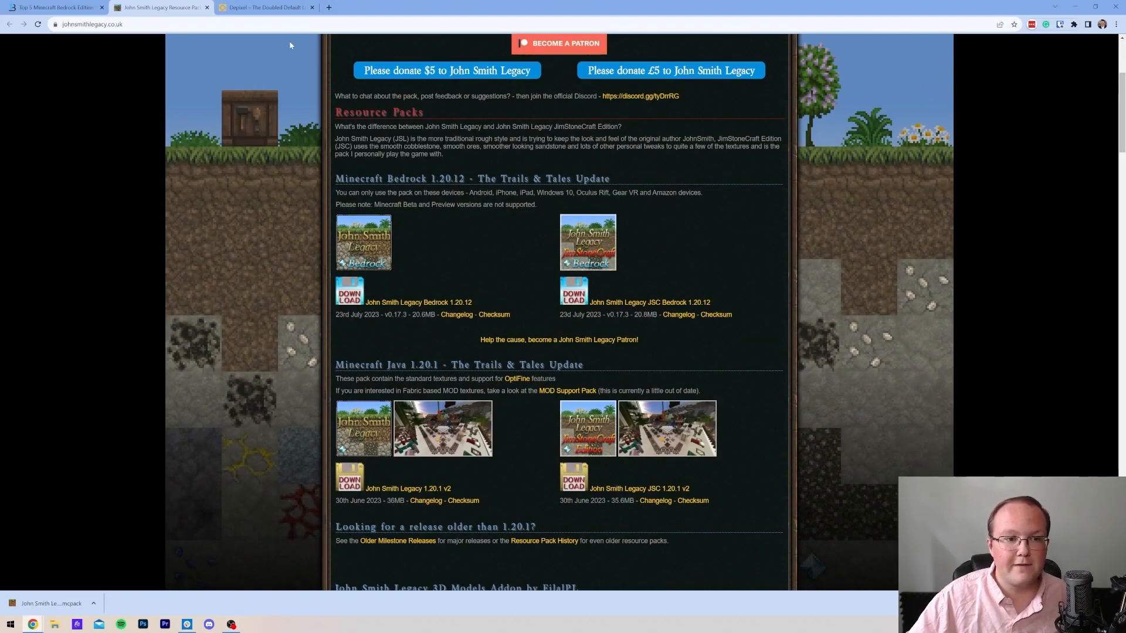
pyautogui.click(266, 7)
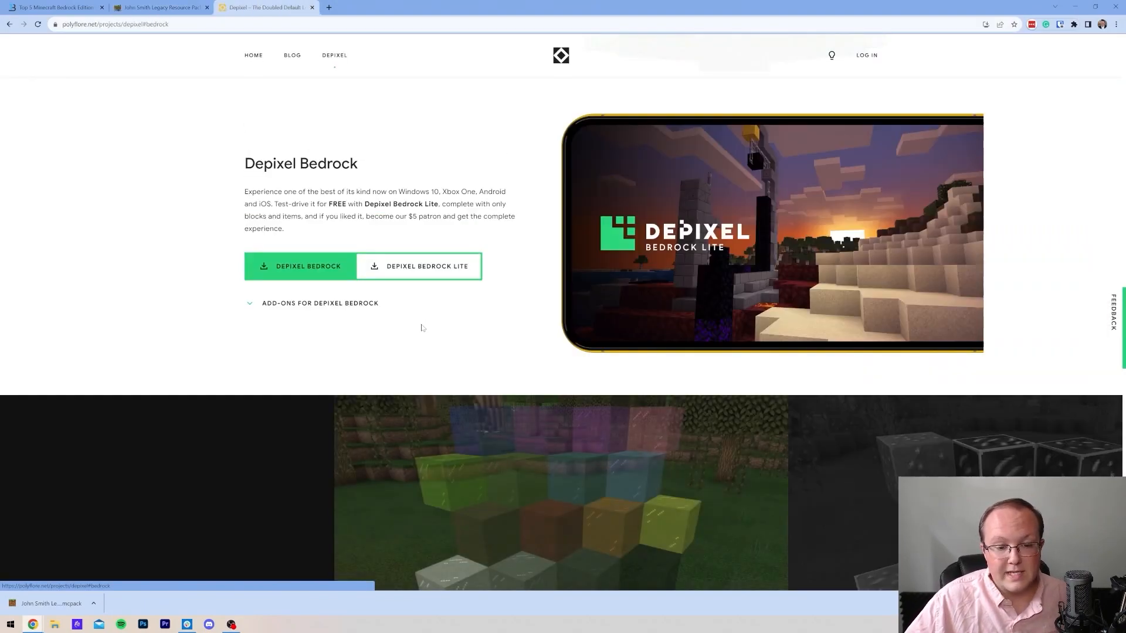
pyautogui.click(427, 266)
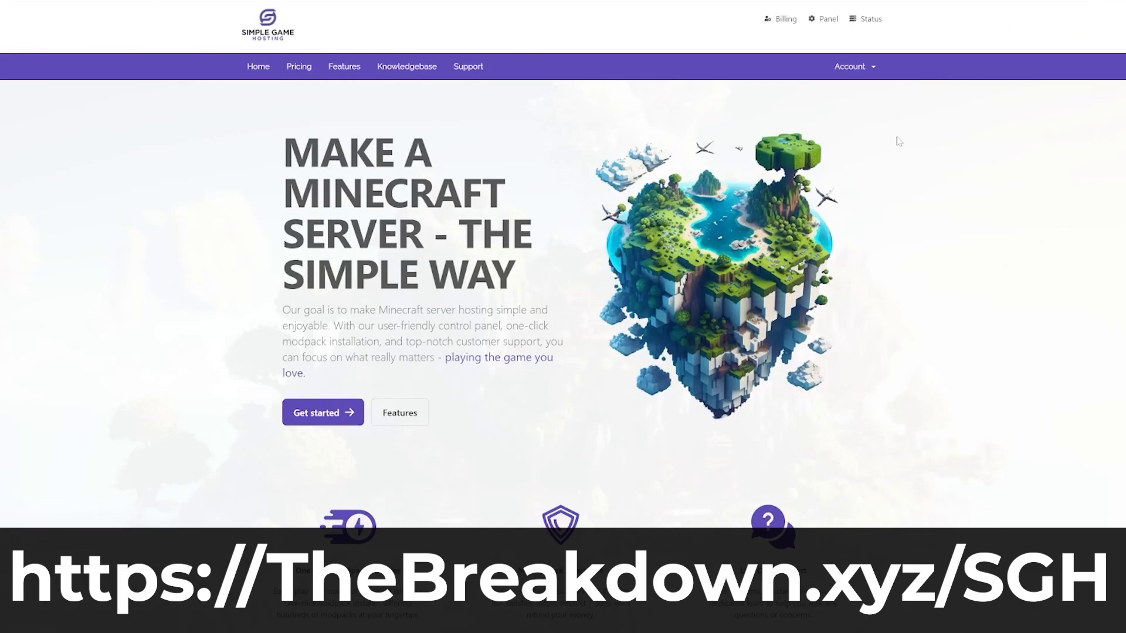
pyautogui.scroll(-3)
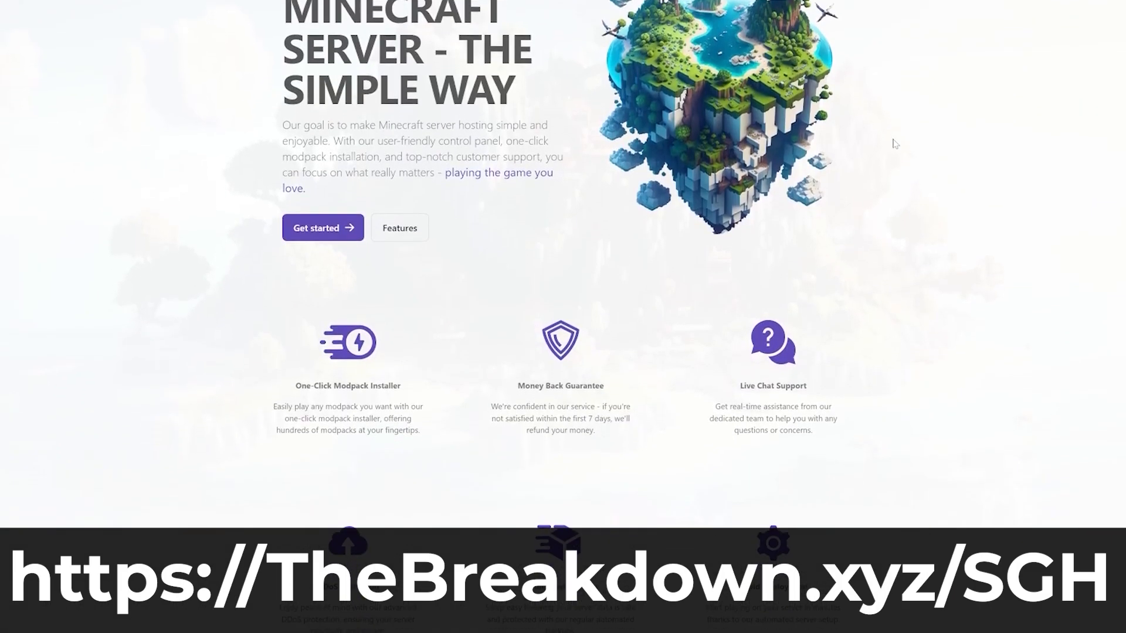
pyautogui.scroll(-3)
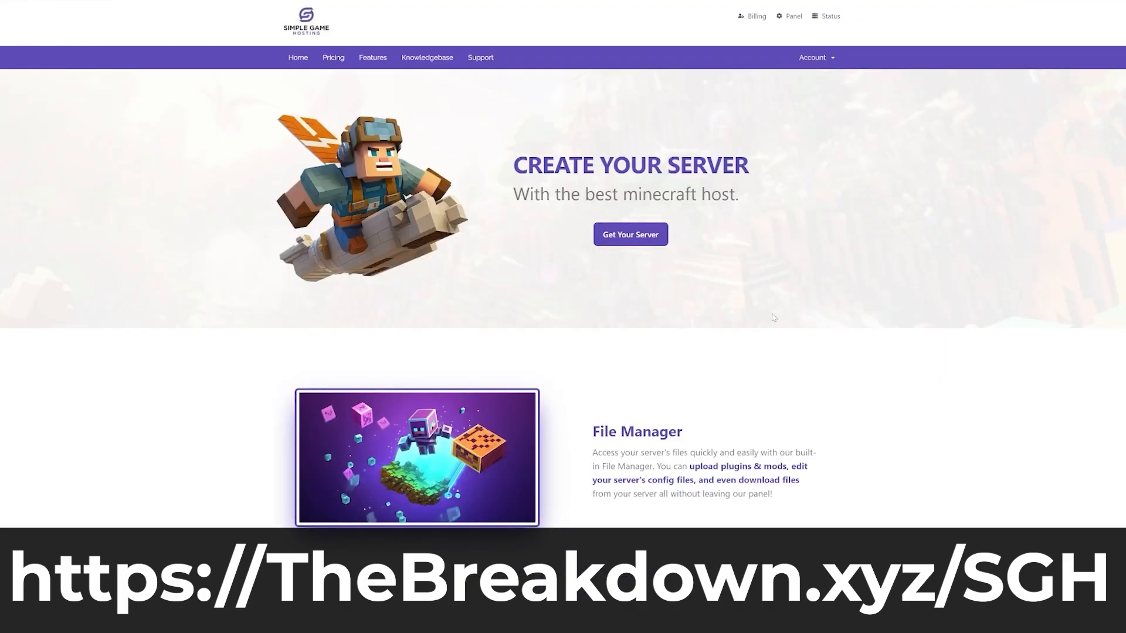
pyautogui.moveTo(514, 194); pyautogui.dragTo(733, 194)
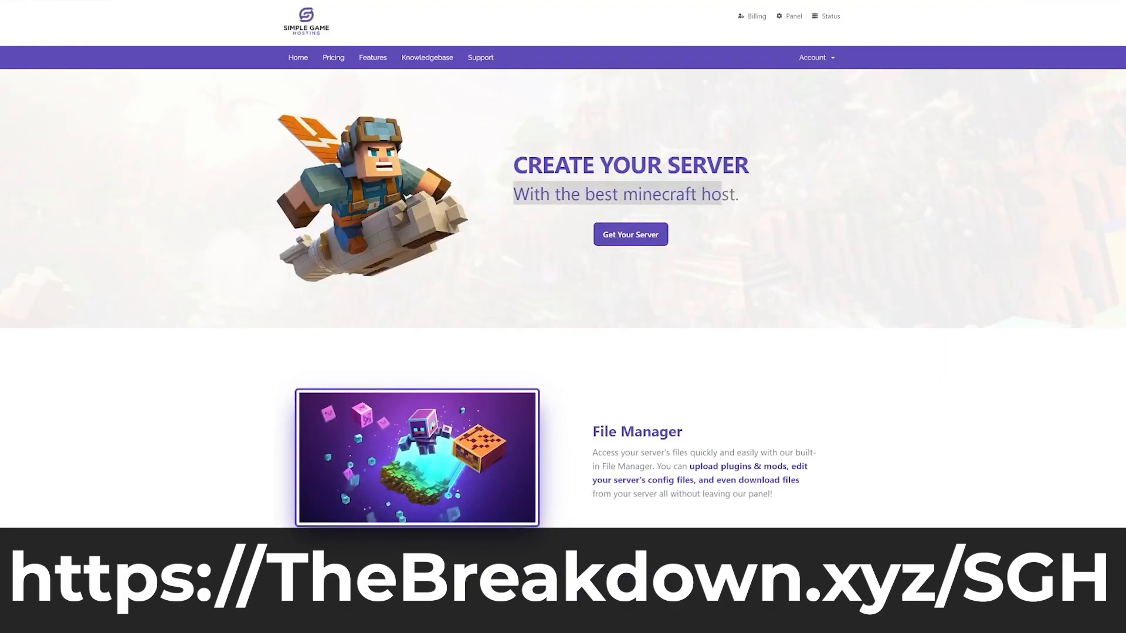
pyautogui.scroll(-3)
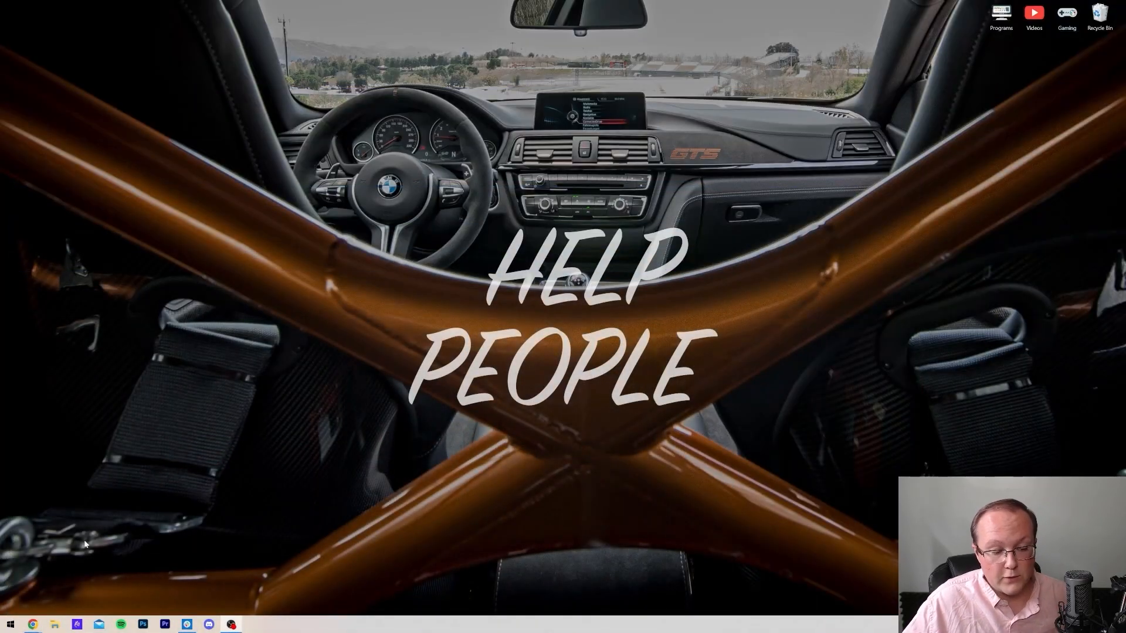
# - Open the Downloads folder in File Explorer to reach the downloaded .mcpack files
pyautogui.click(54, 624)
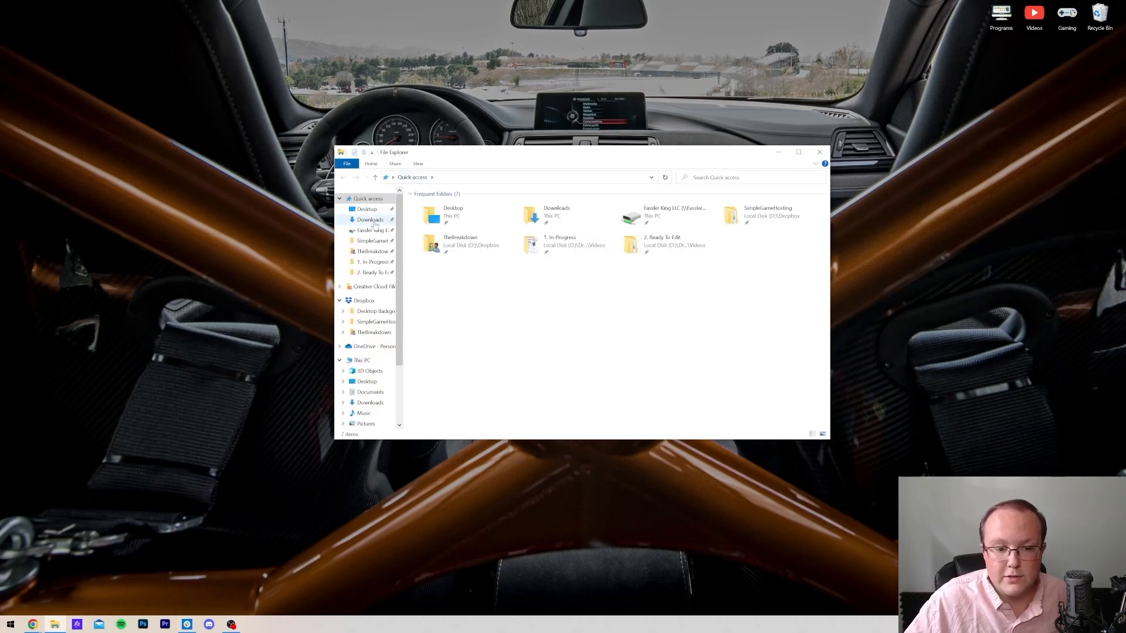
pyautogui.click(370, 218)
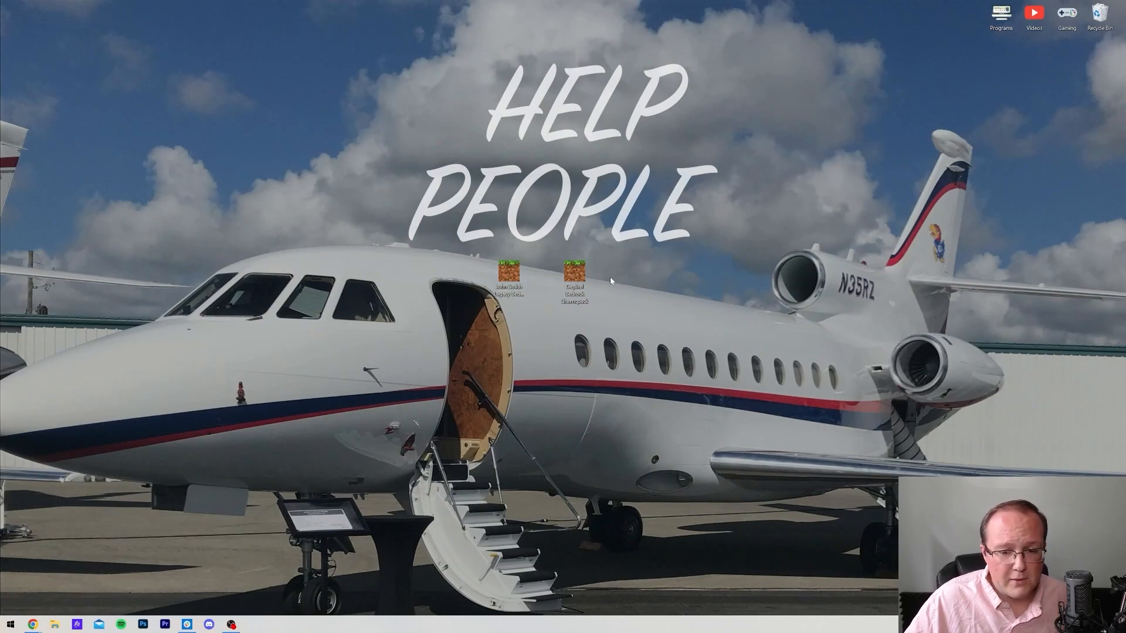
pyautogui.moveTo(510, 277)
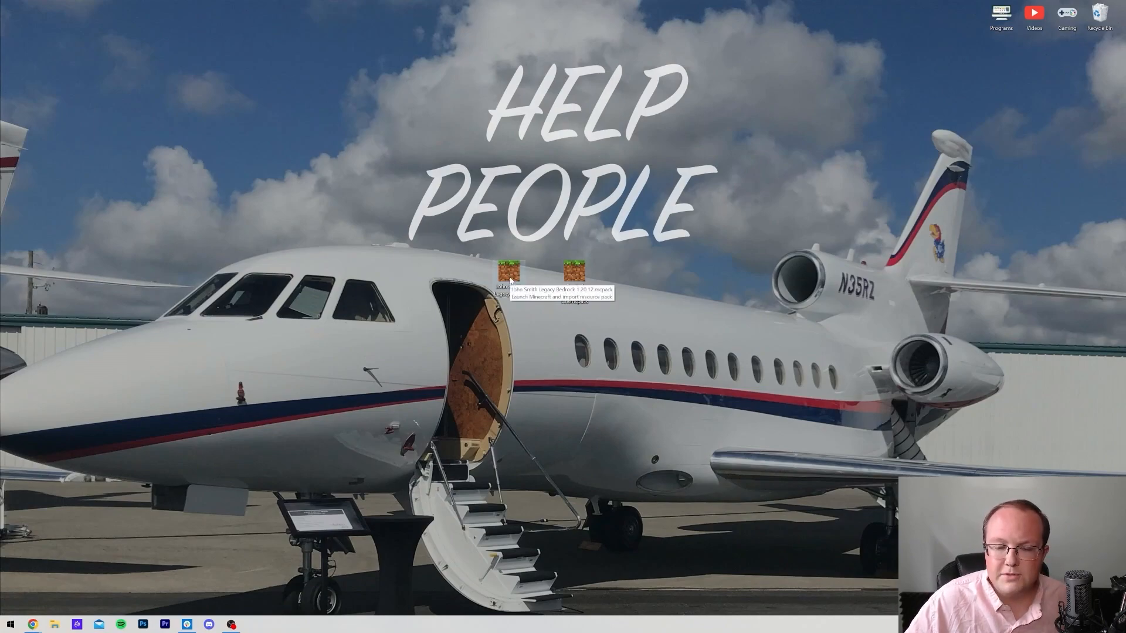
# - Launch the .mcpack from the desktop so Minecraft imports the Depixel LITE pack
pyautogui.doubleClick(512, 271)
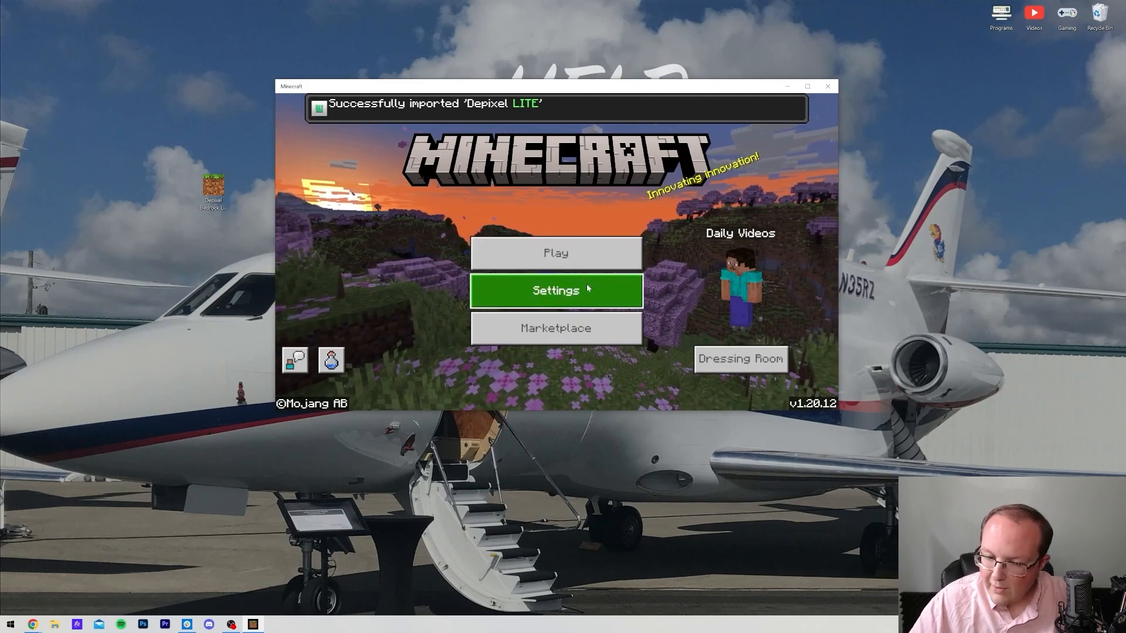
# - Activate John Smith Legacy under Settings > Global Resources so the title screen retextures
pyautogui.click(556, 291)
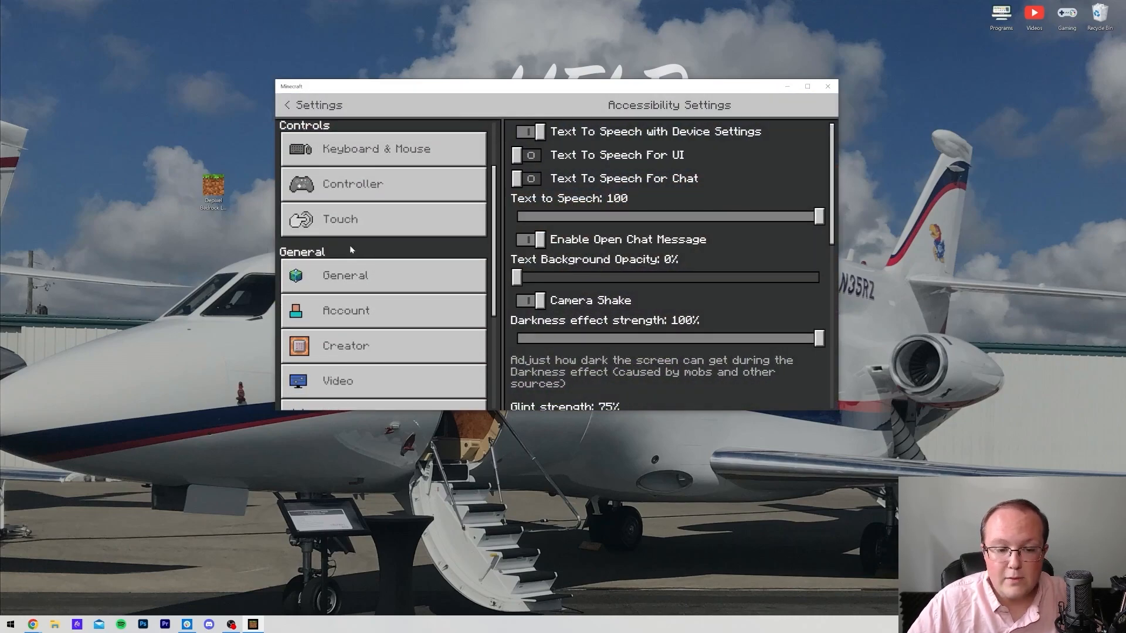
pyautogui.click(374, 338)
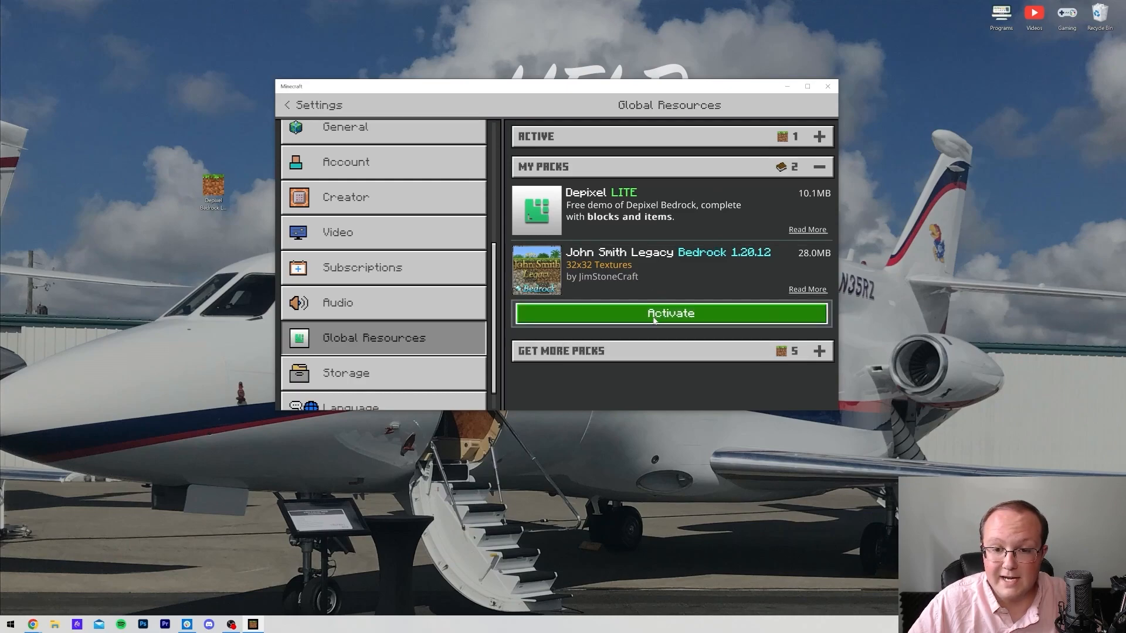
pyautogui.click(669, 313)
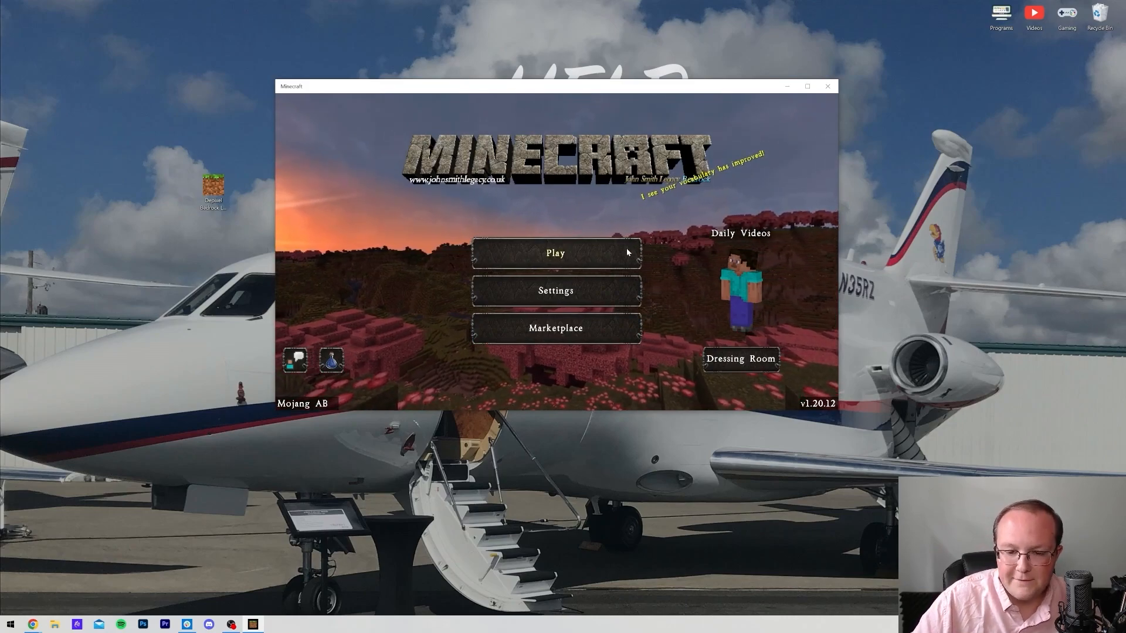
# - Review the SimpleGameHosting world's resource packs list and return to the worlds list
pyautogui.click(555, 252)
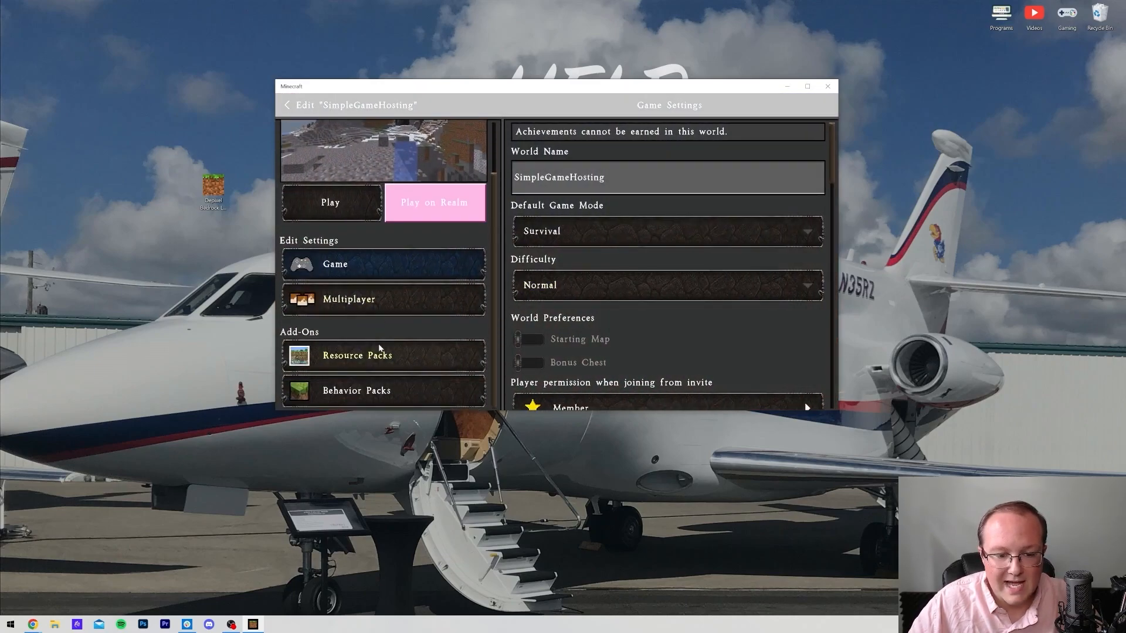
pyautogui.click(358, 354)
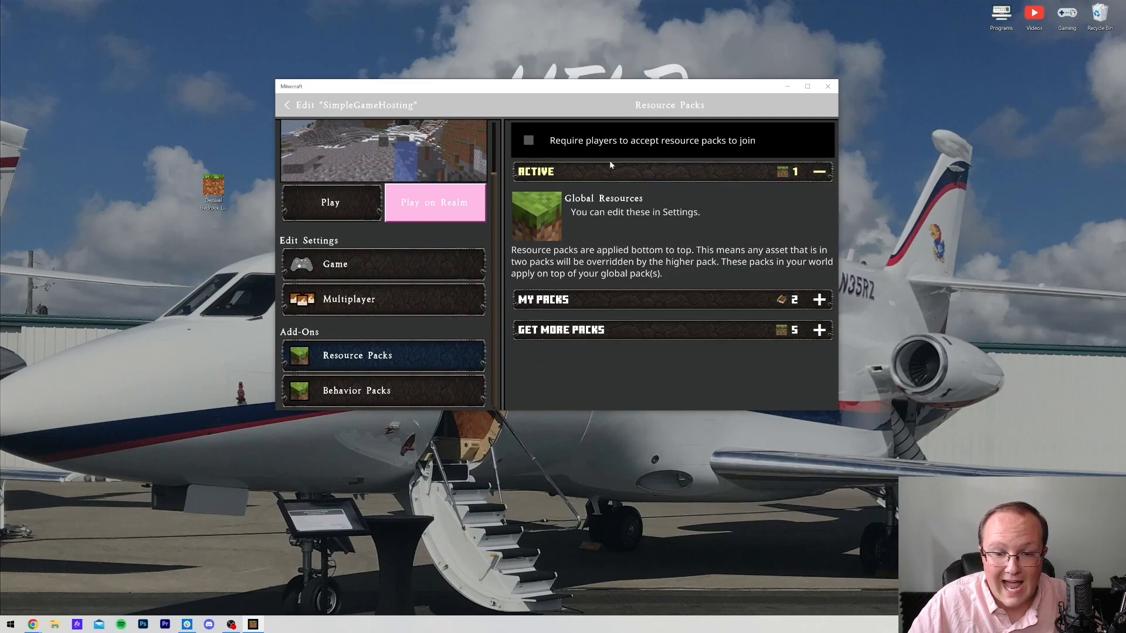
pyautogui.click(819, 170)
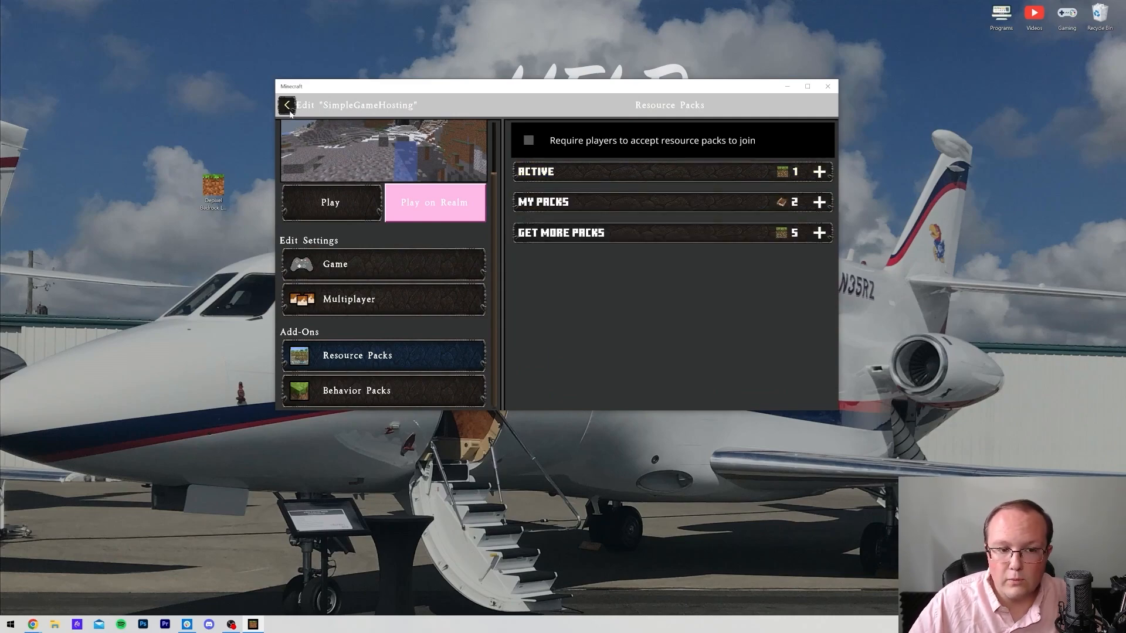
pyautogui.click(286, 105)
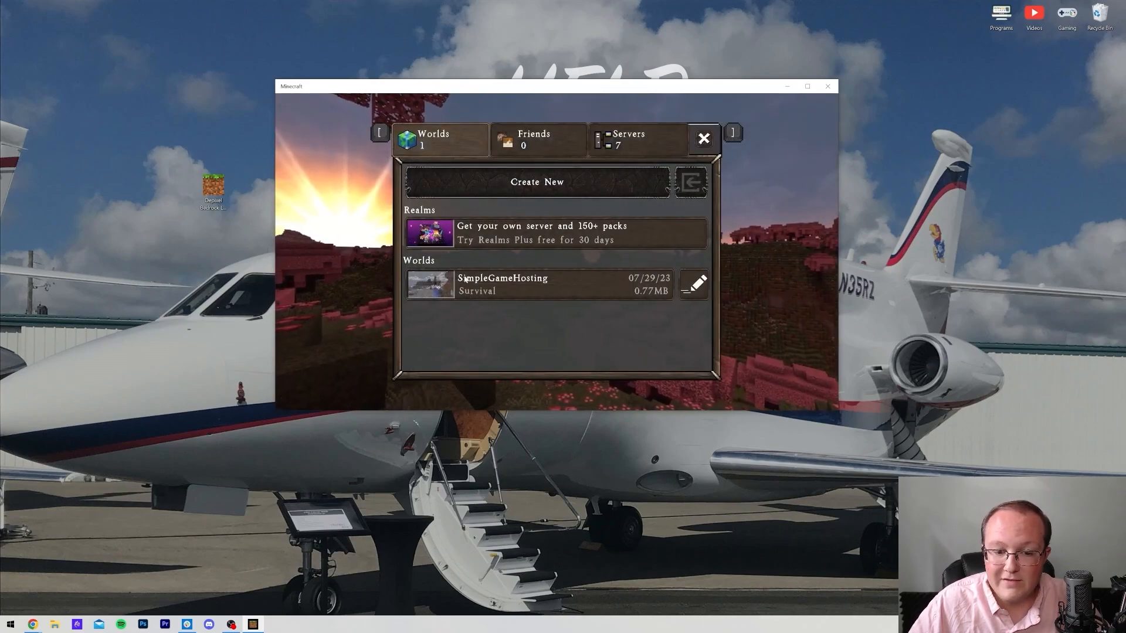
# - Load the SimpleGameHosting world, showing the snowy landscape in John Smith Legacy textures
pyautogui.click(694, 283)
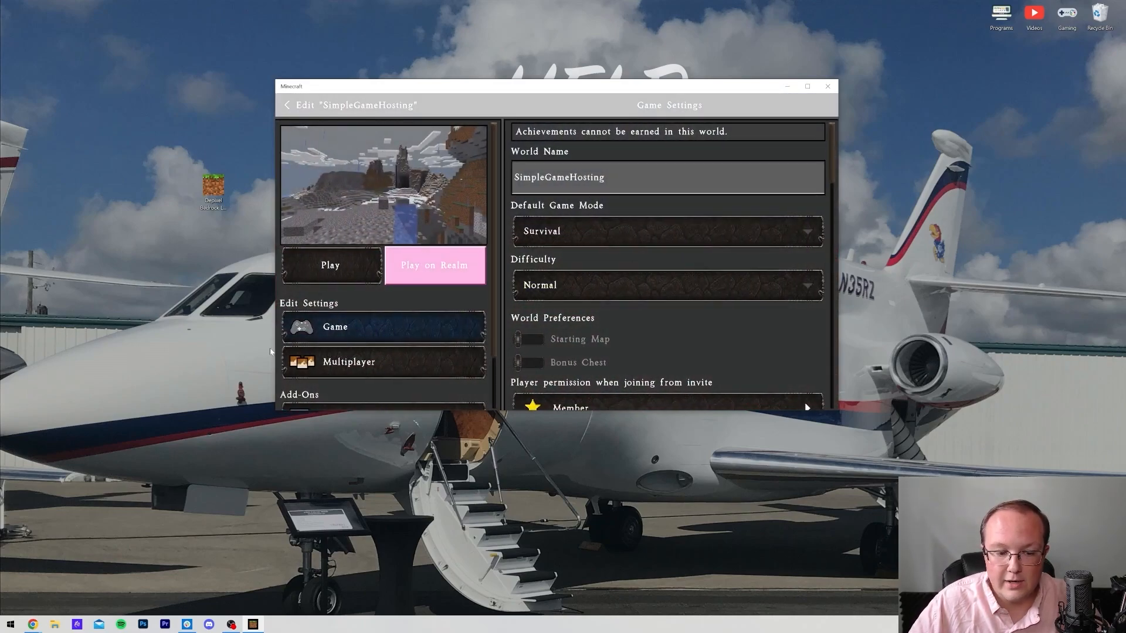
pyautogui.click(357, 354)
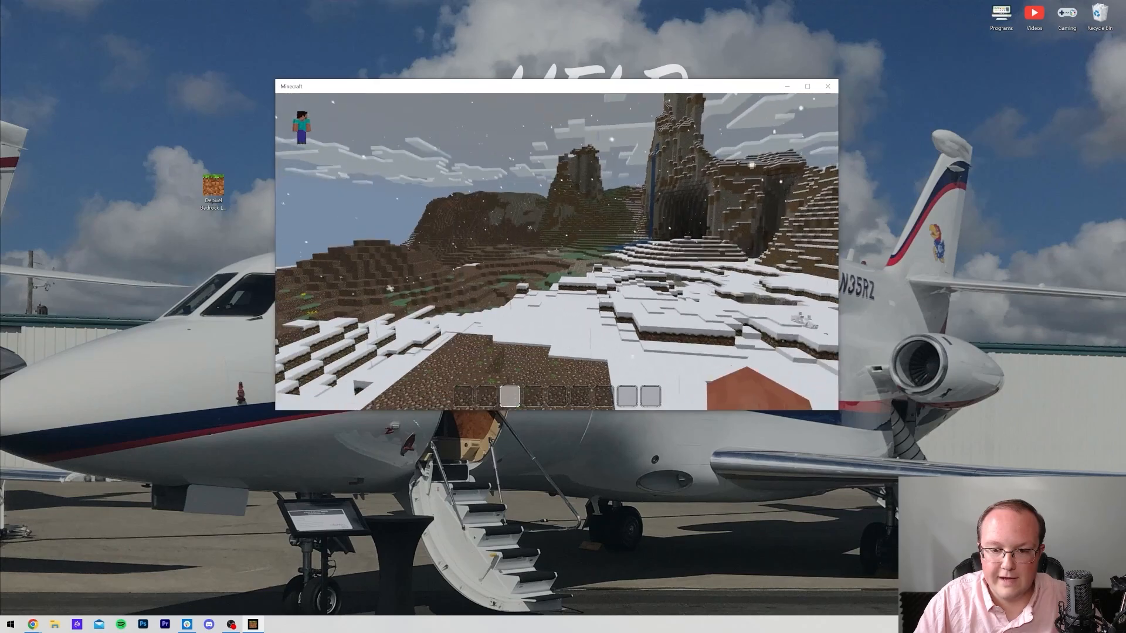
# - Pause, Save & Quit the SimpleGameHosting world back to the title screen
pyautogui.press('Escape')
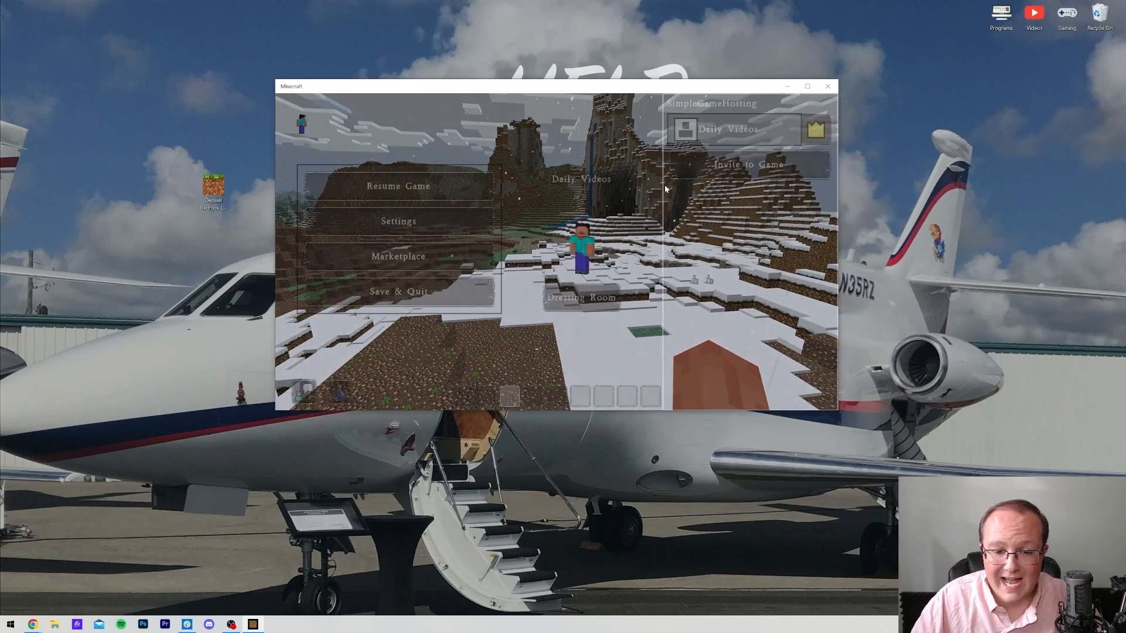
pyautogui.click(397, 221)
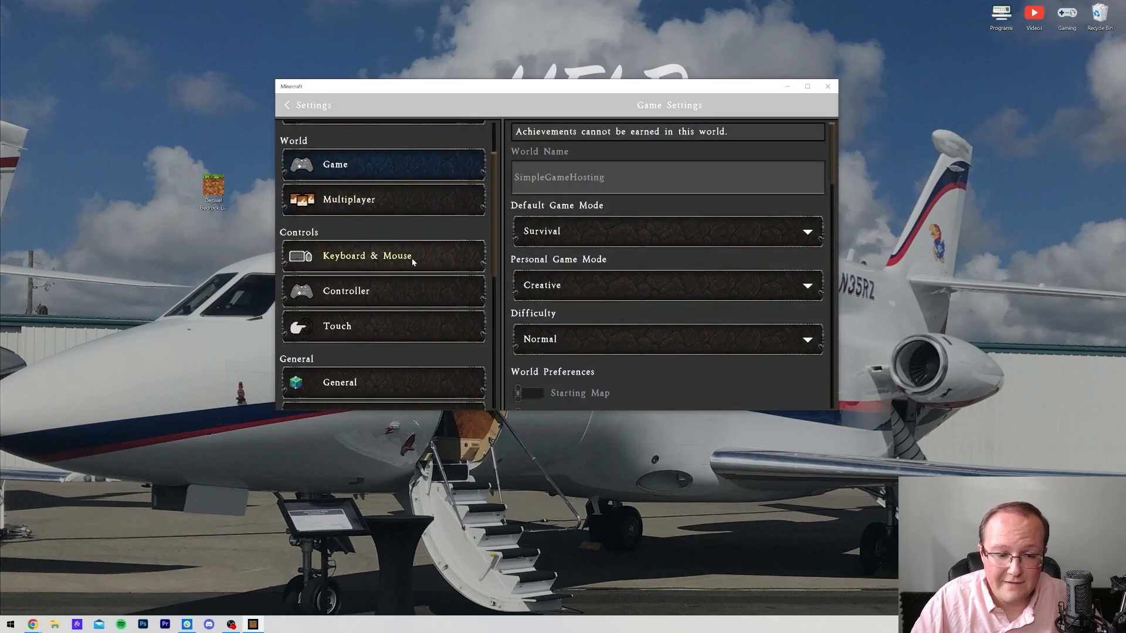
pyautogui.click(358, 355)
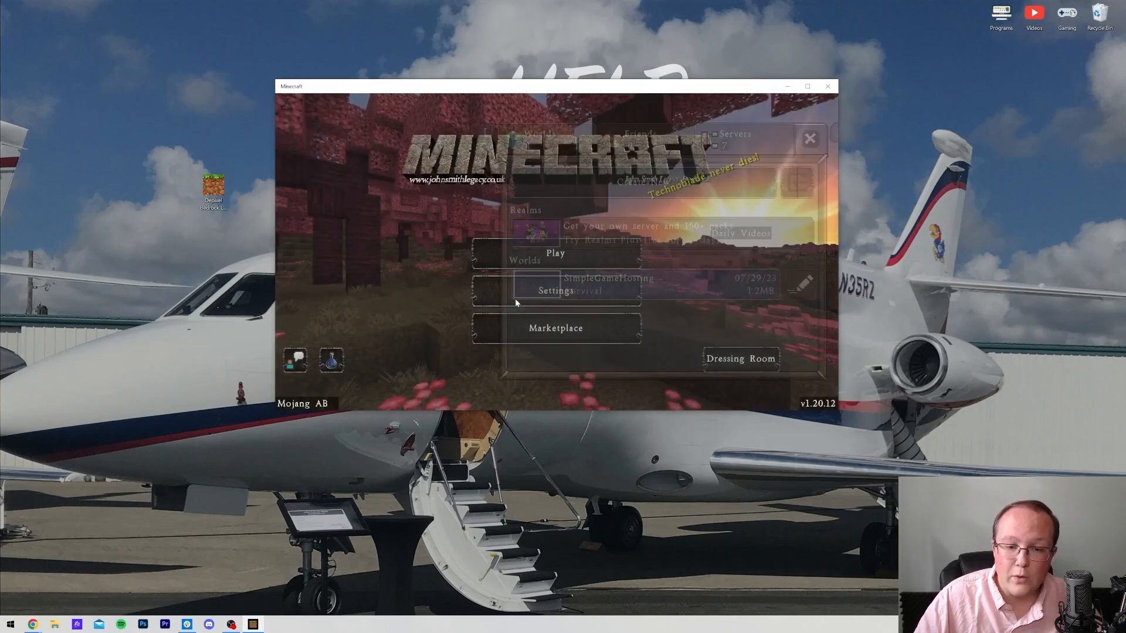
# - Toggle Depixel LITE in Global Resources and start Play while the resource packs load
pyautogui.click(555, 291)
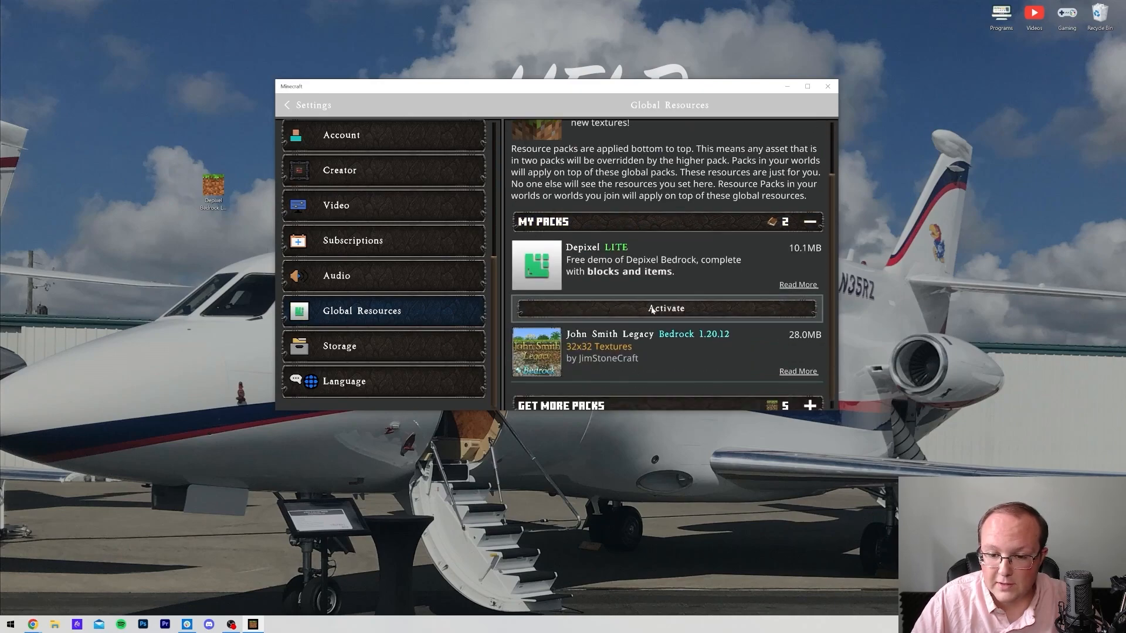
pyautogui.click(665, 308)
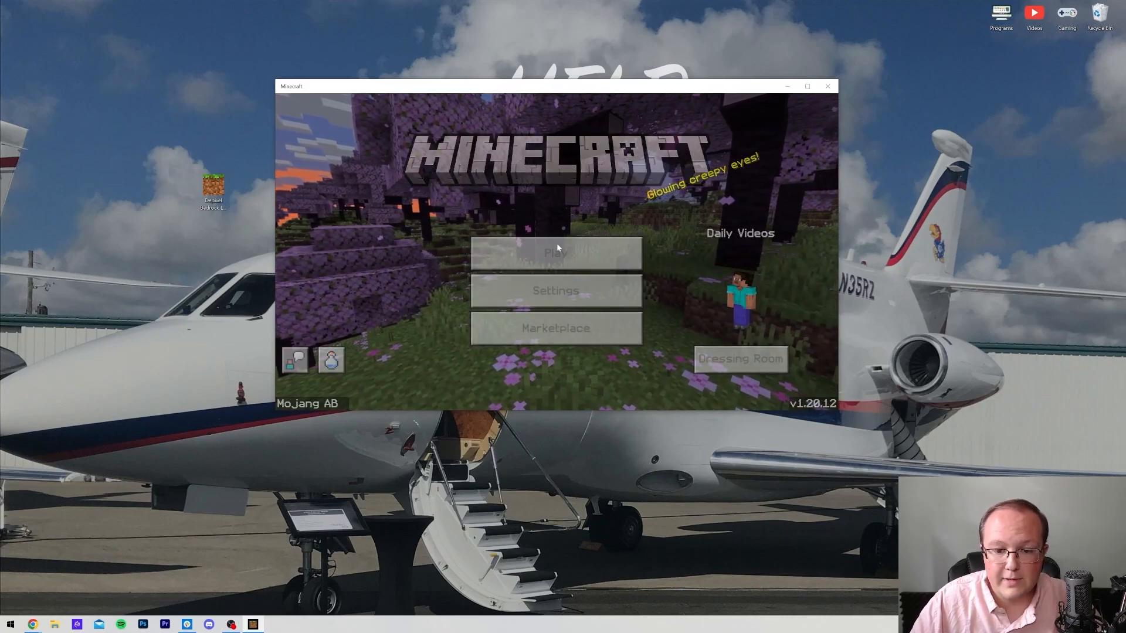
pyautogui.click(556, 252)
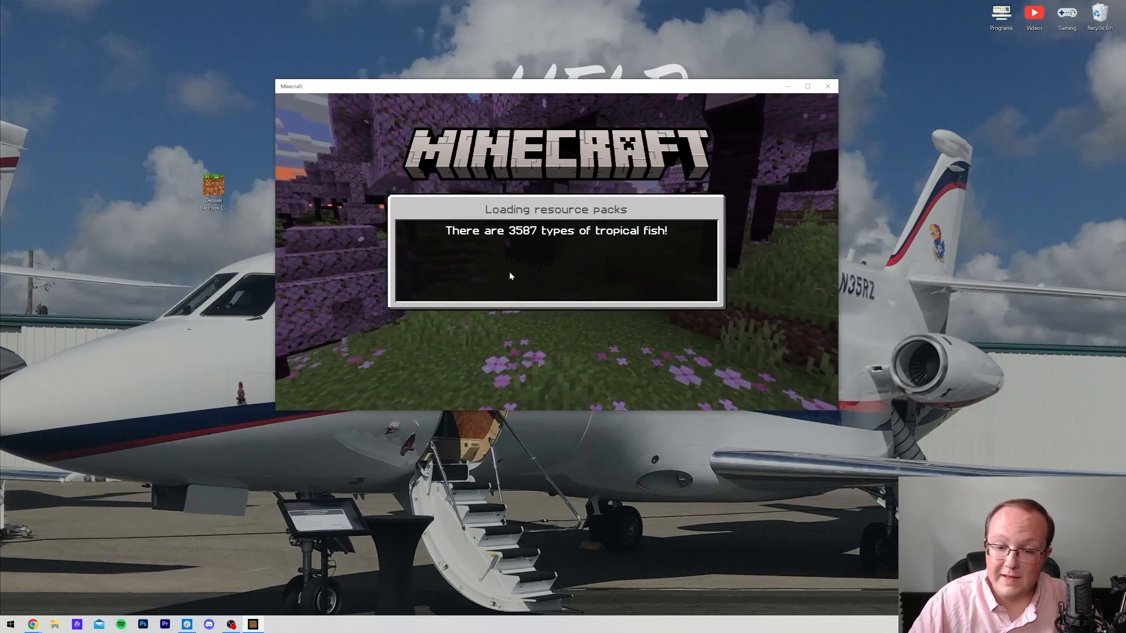